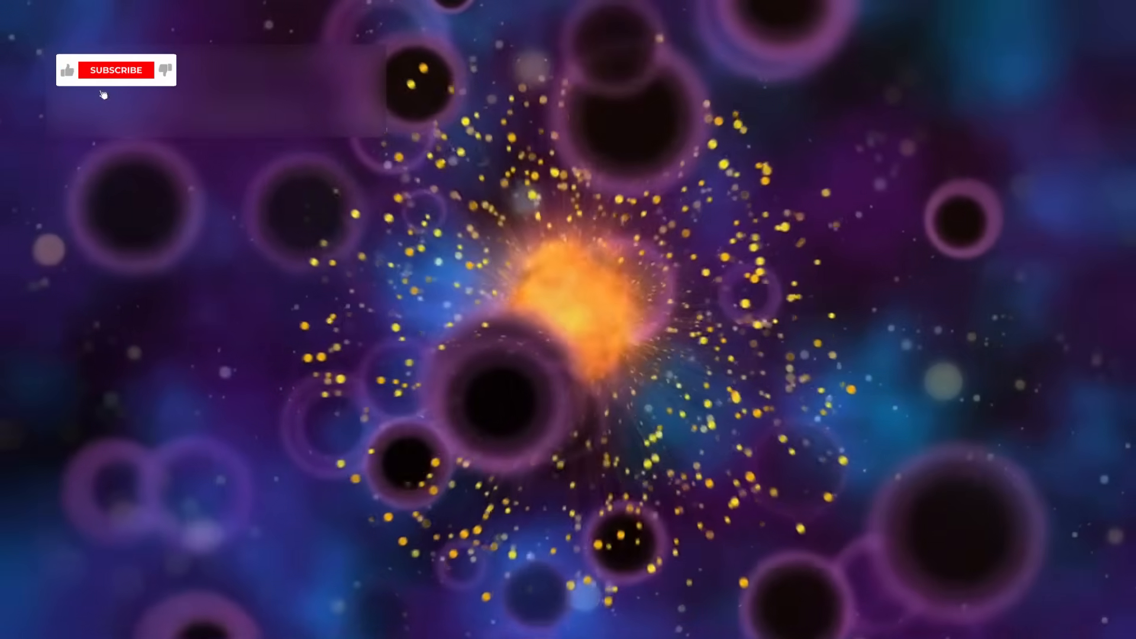
pyautogui.click(116, 70)
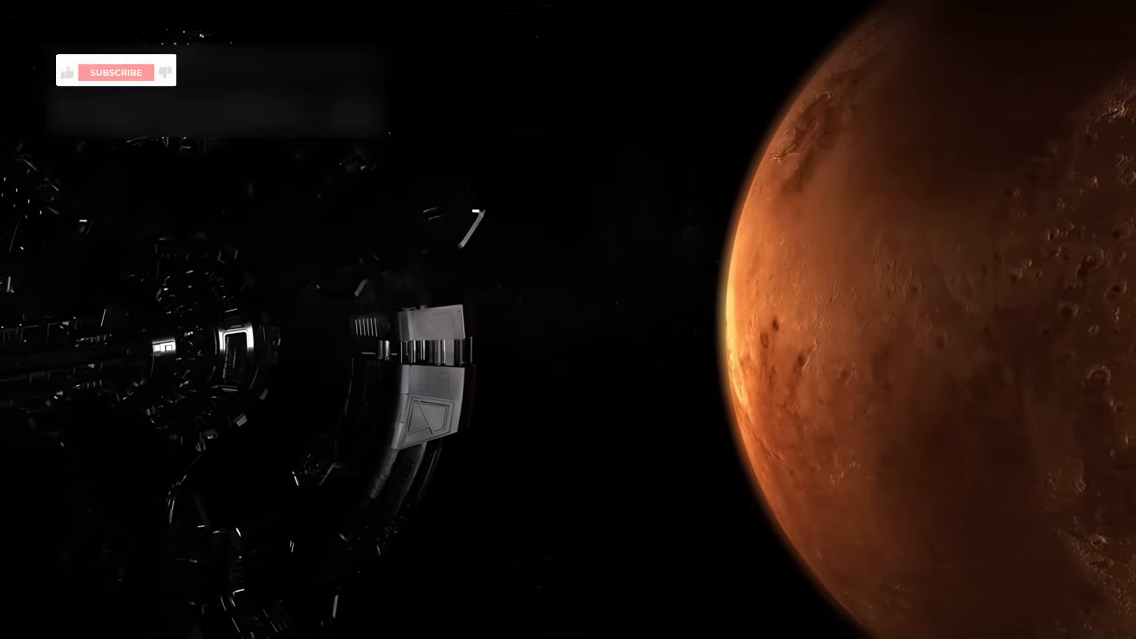
pyautogui.click(66, 70)
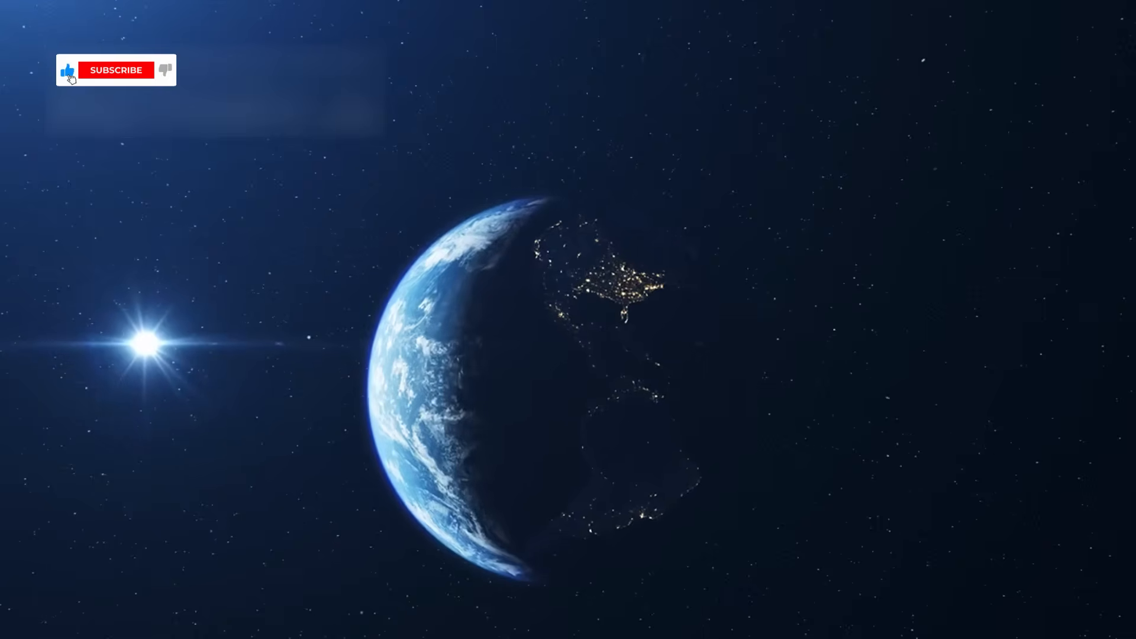